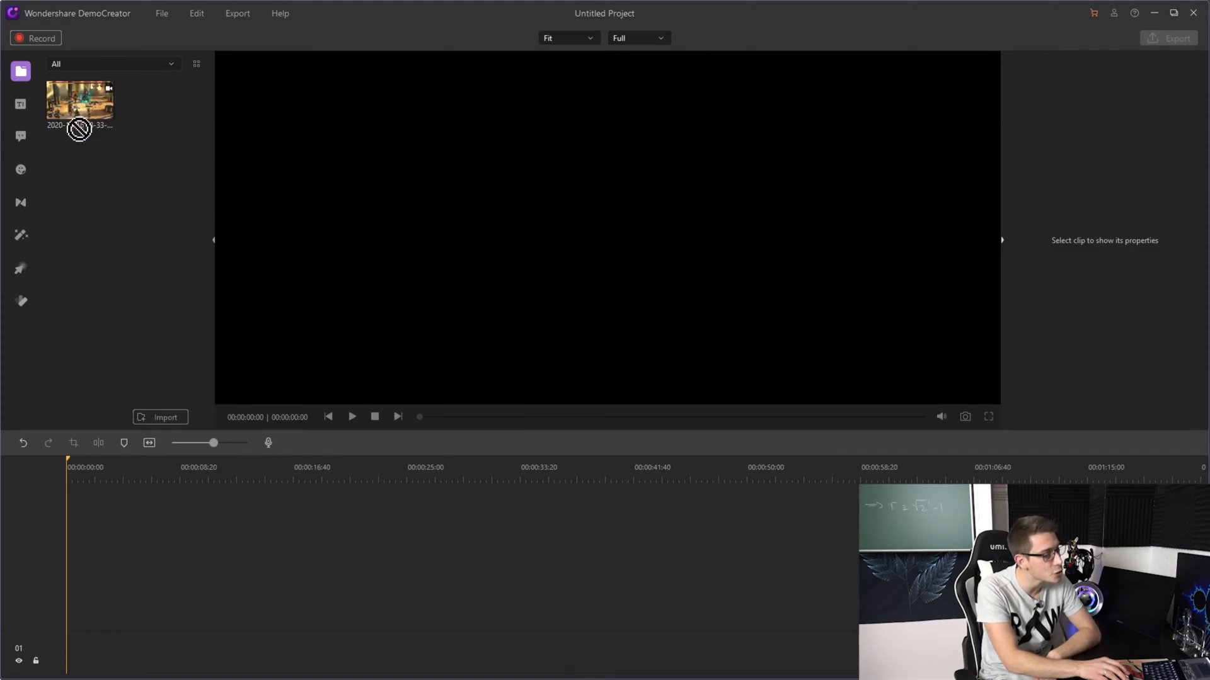
Step: Place the gameplay clip on the timeline and detach its audio to a separate track
{"action": "left_click_drag", "start_coordinate": [79, 105], "coordinate": [105, 608]}
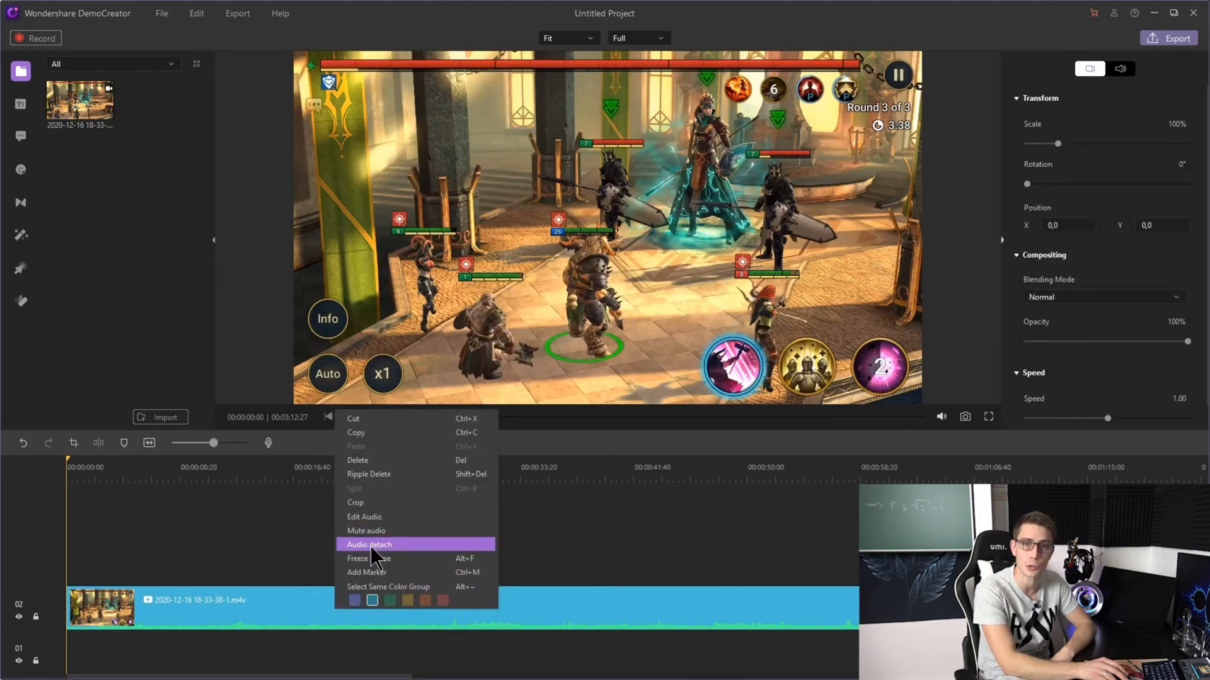
{"action": "left_click", "coordinate": [369, 545]}
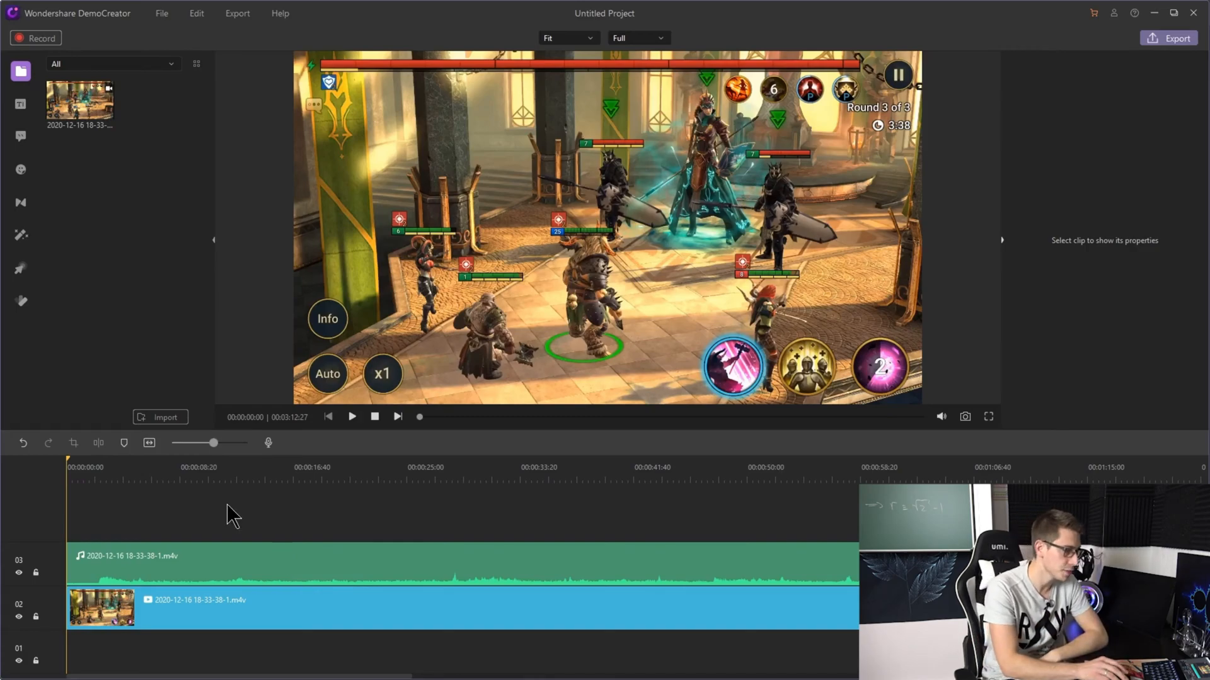
Step: Split the clip and audio at about 10 seconds and select the unwanted middle section for removal
{"action": "left_click", "coordinate": [207, 466]}
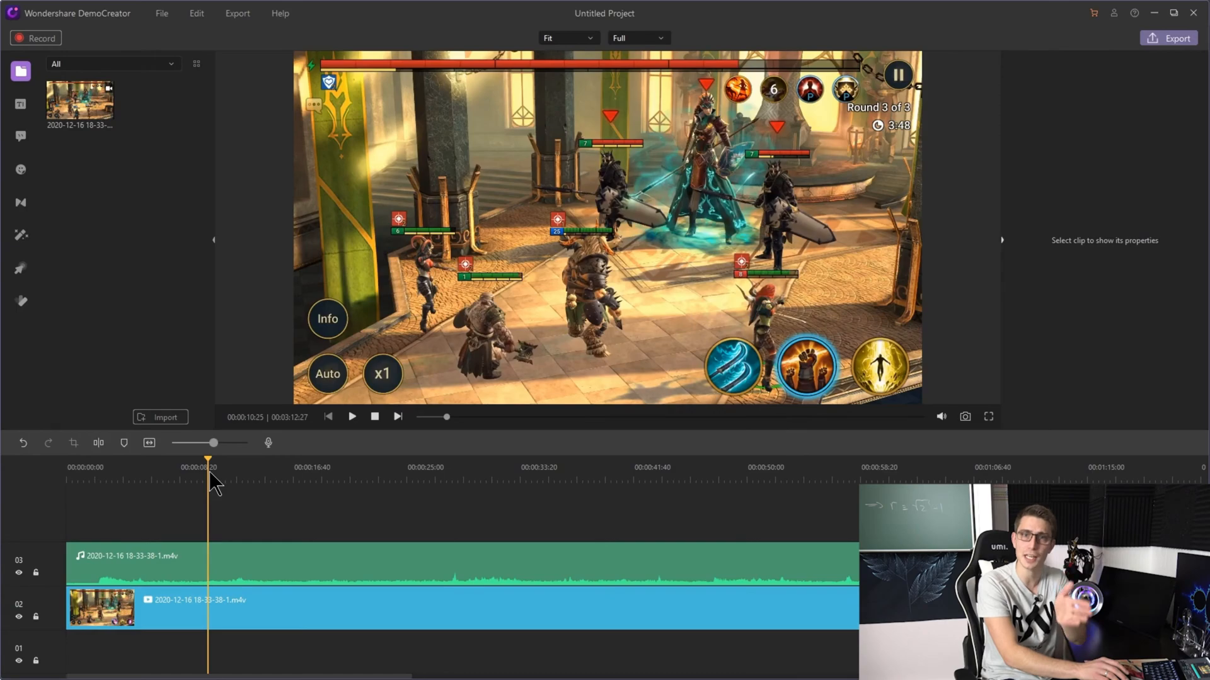
{"action": "mouse_move", "coordinate": [228, 497]}
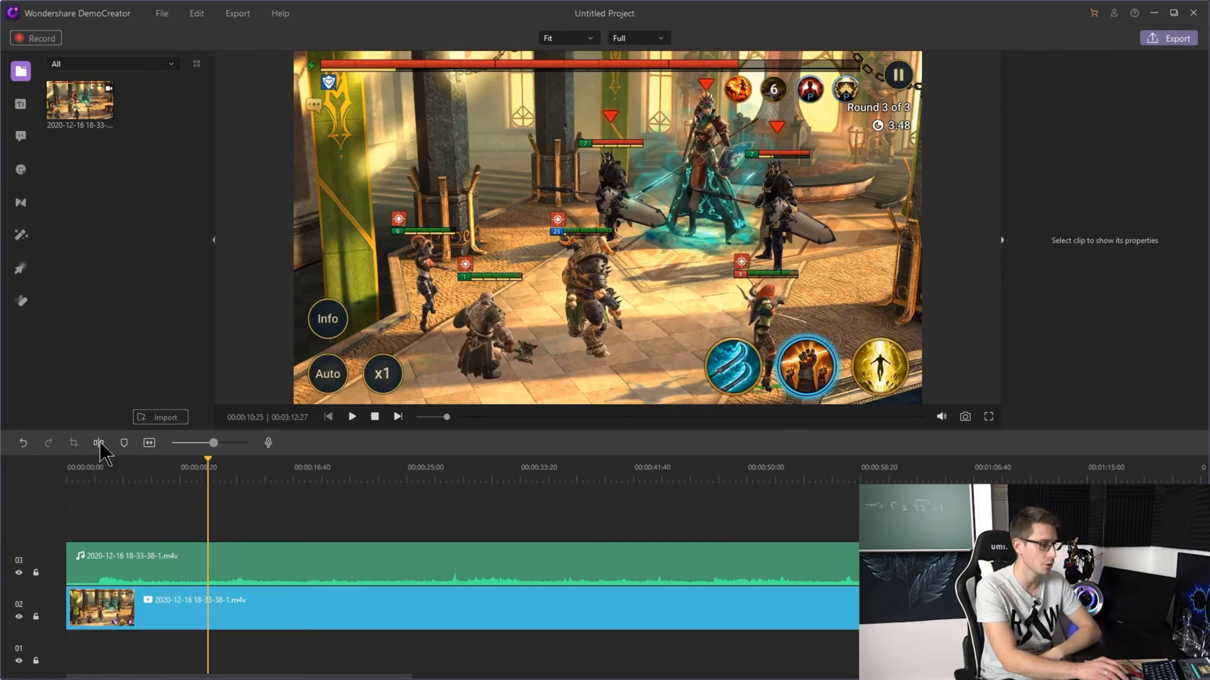
{"action": "mouse_move", "coordinate": [98, 442]}
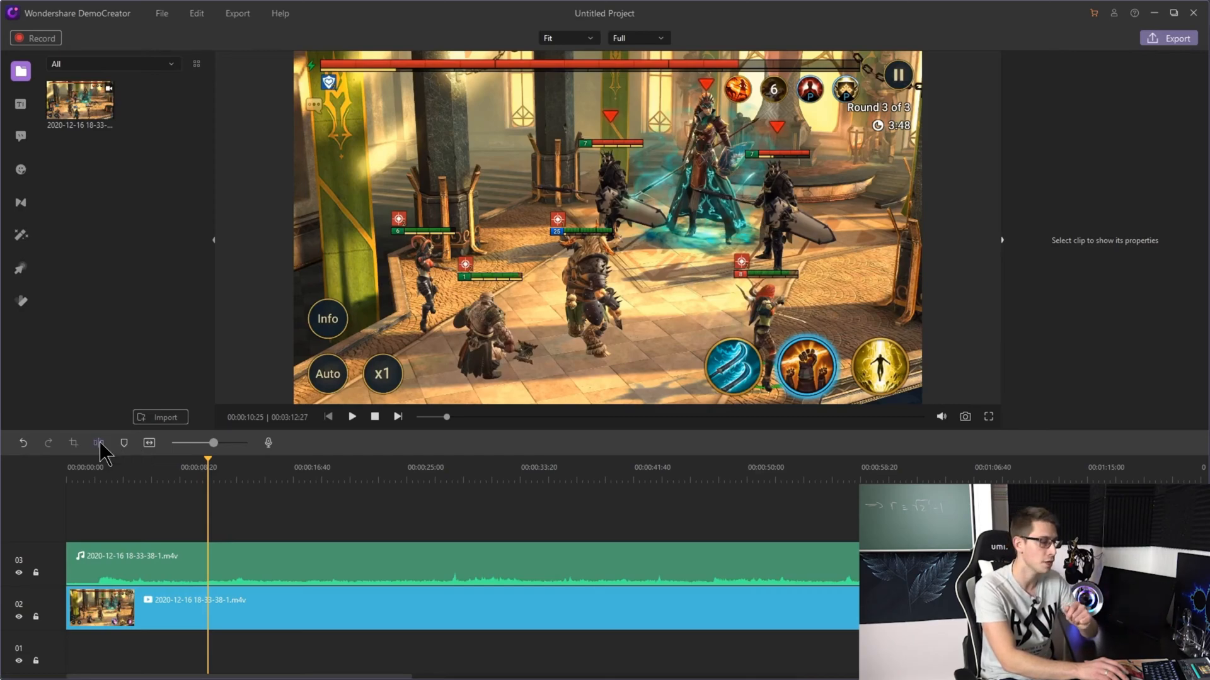
{"action": "left_click", "coordinate": [98, 442]}
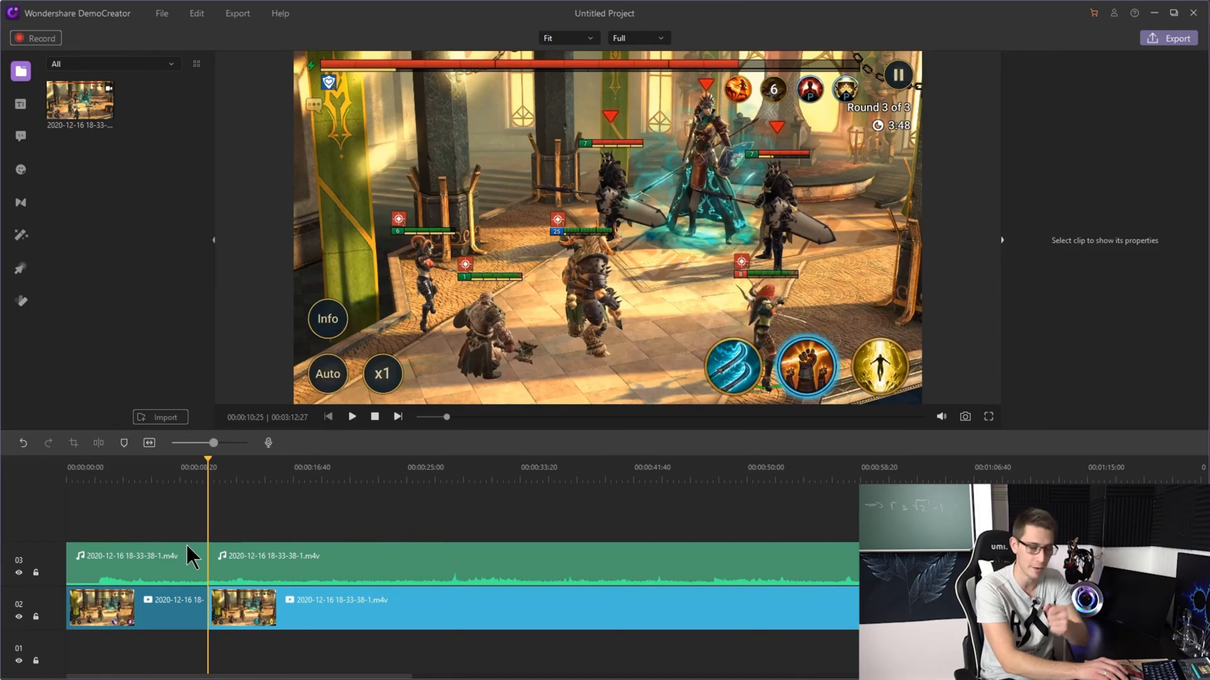
{"action": "left_click", "coordinate": [320, 466]}
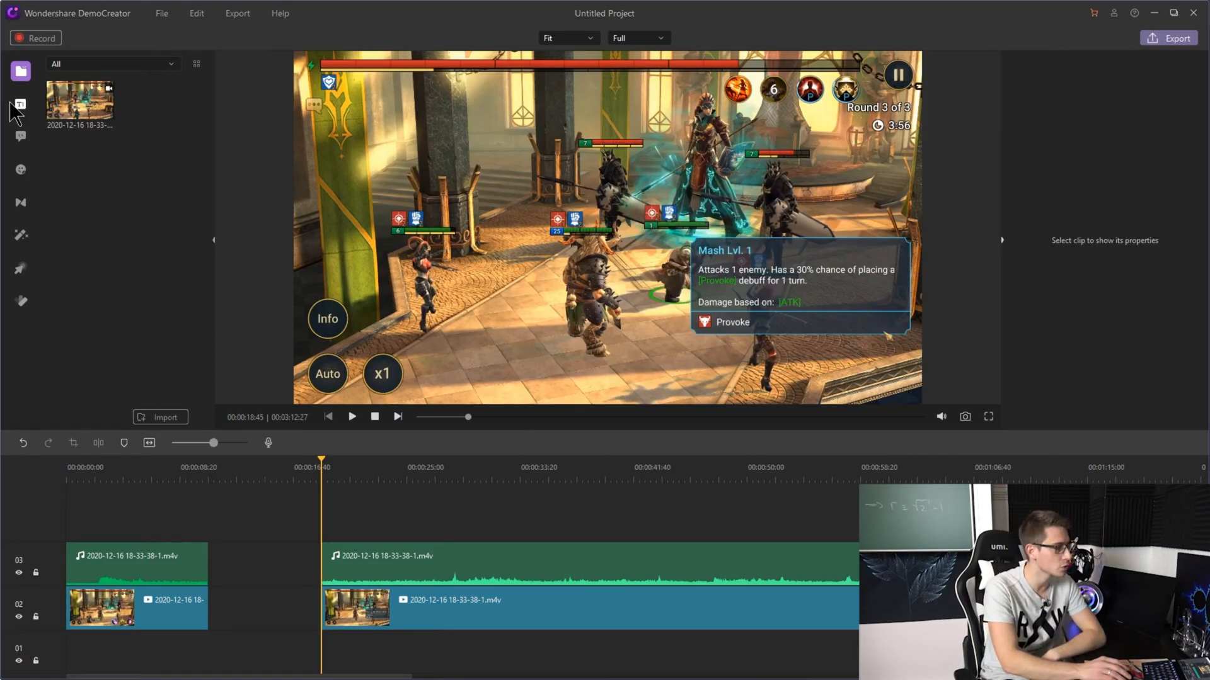
{"action": "mouse_move", "coordinate": [20, 105]}
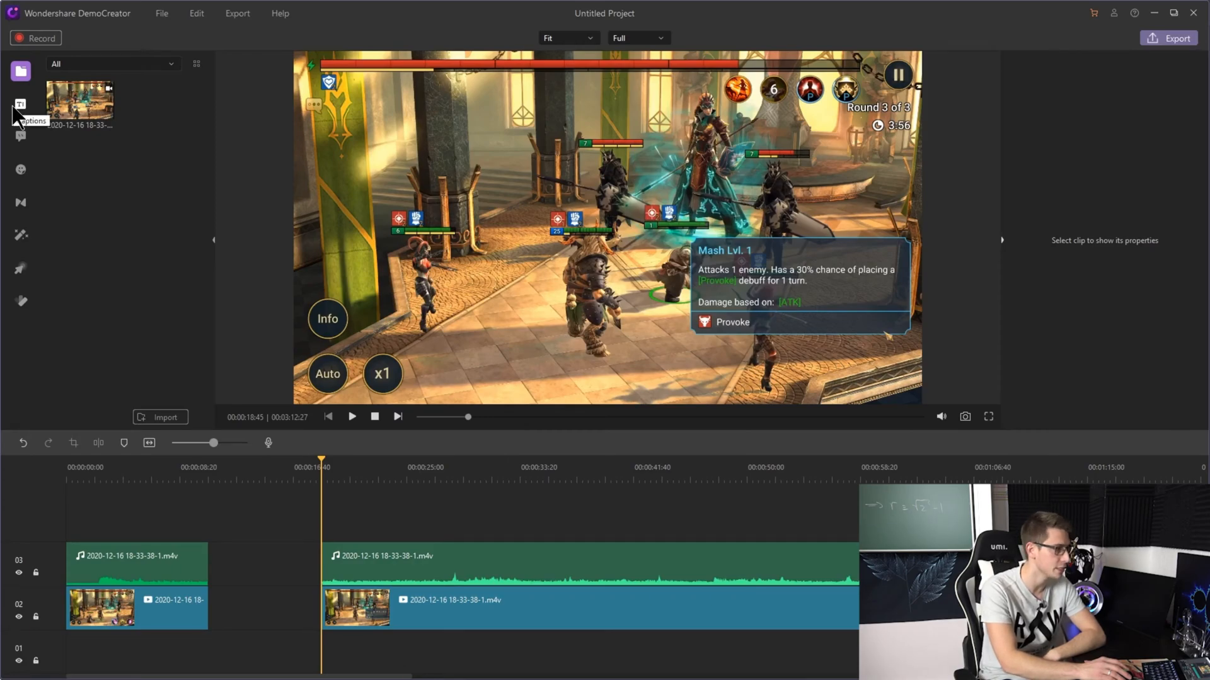
Step: Add the Opener 1 title at the start and change its text to 'My first video'
{"action": "left_click", "coordinate": [20, 105]}
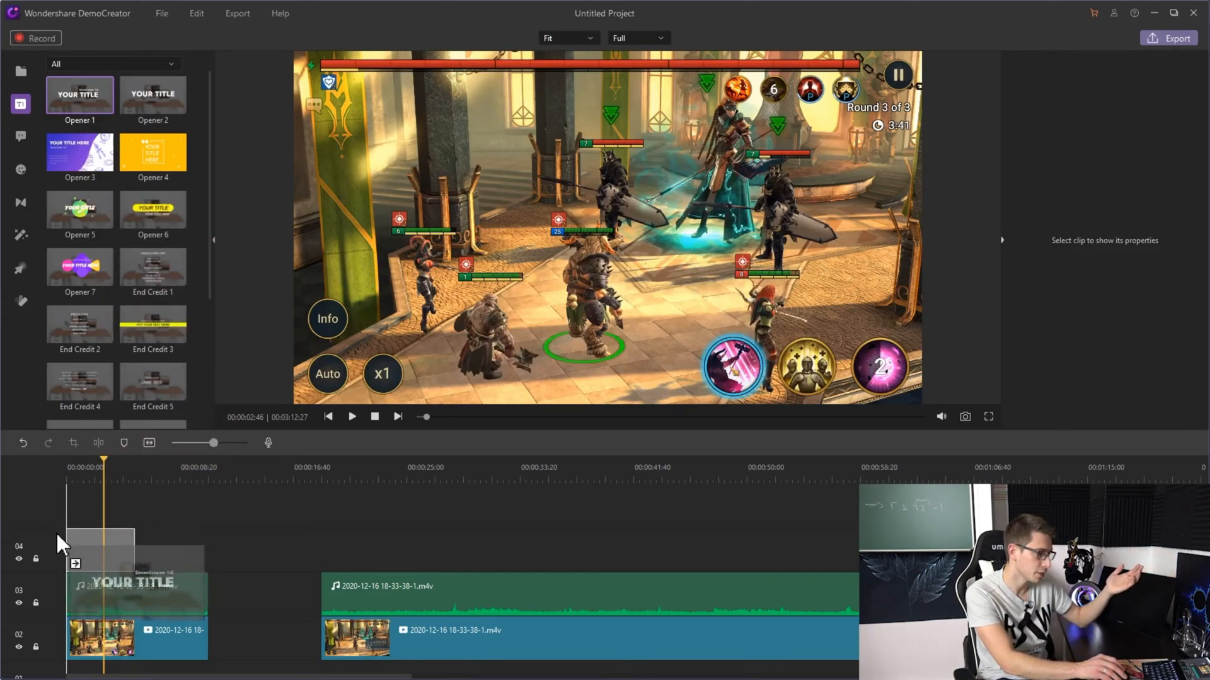
{"action": "left_click", "coordinate": [100, 548]}
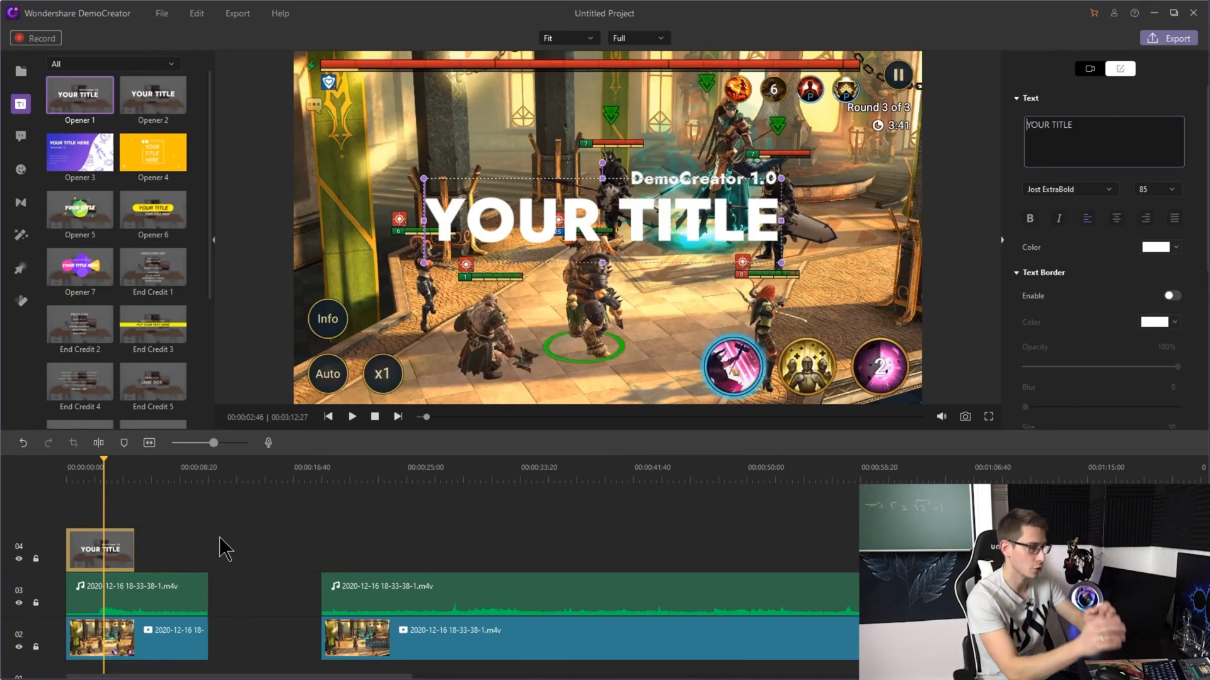
{"action": "left_click", "coordinate": [1104, 124]}
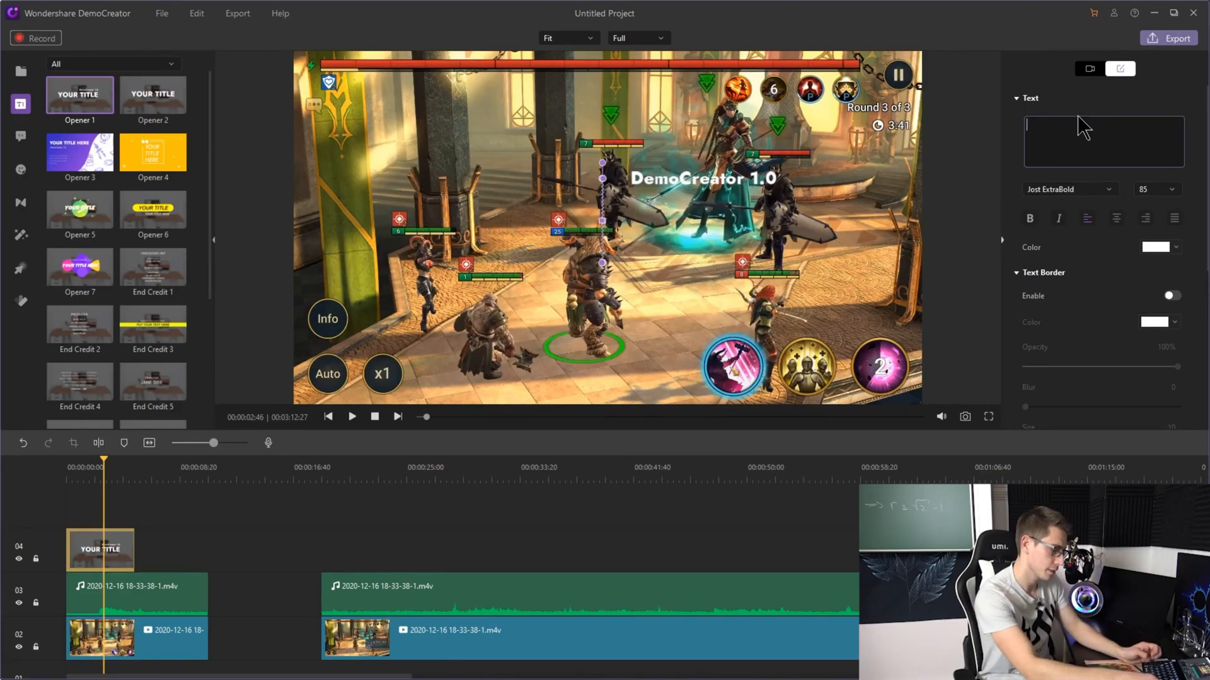
{"action": "type", "text": "My first video"}
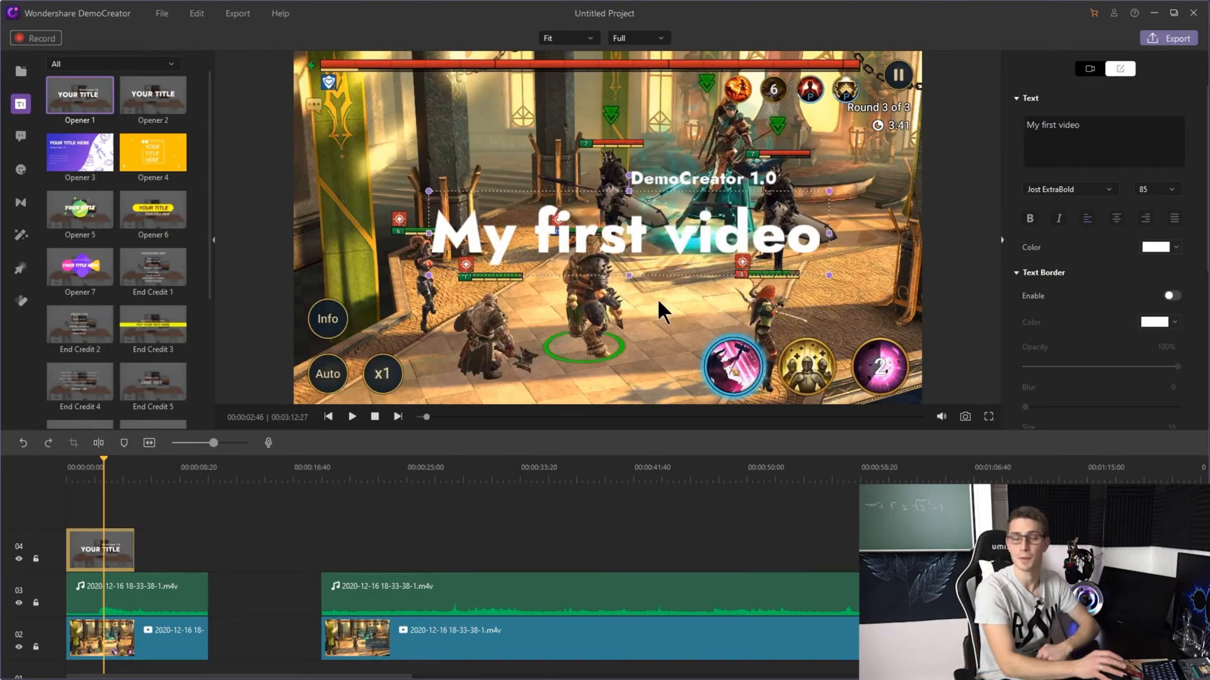
{"action": "mouse_move", "coordinate": [832, 194]}
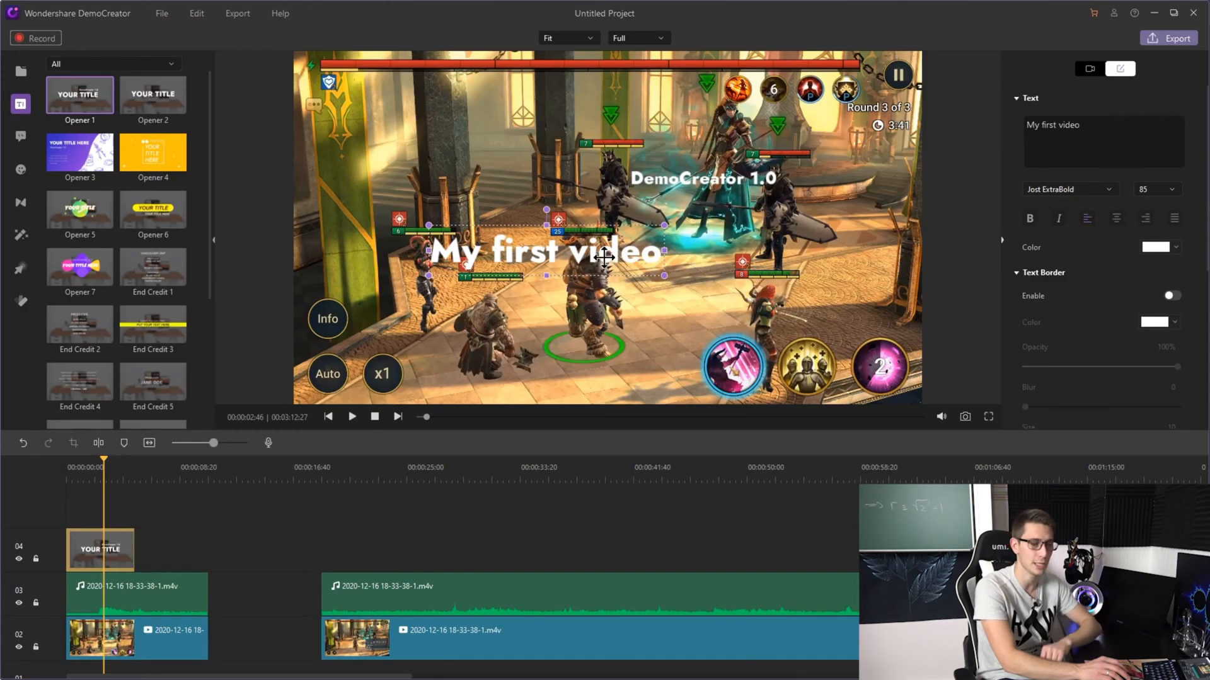
Step: Shrink the title in the preview and move it above the frame centre
{"action": "left_click_drag", "start_coordinate": [603, 255], "coordinate": [702, 205]}
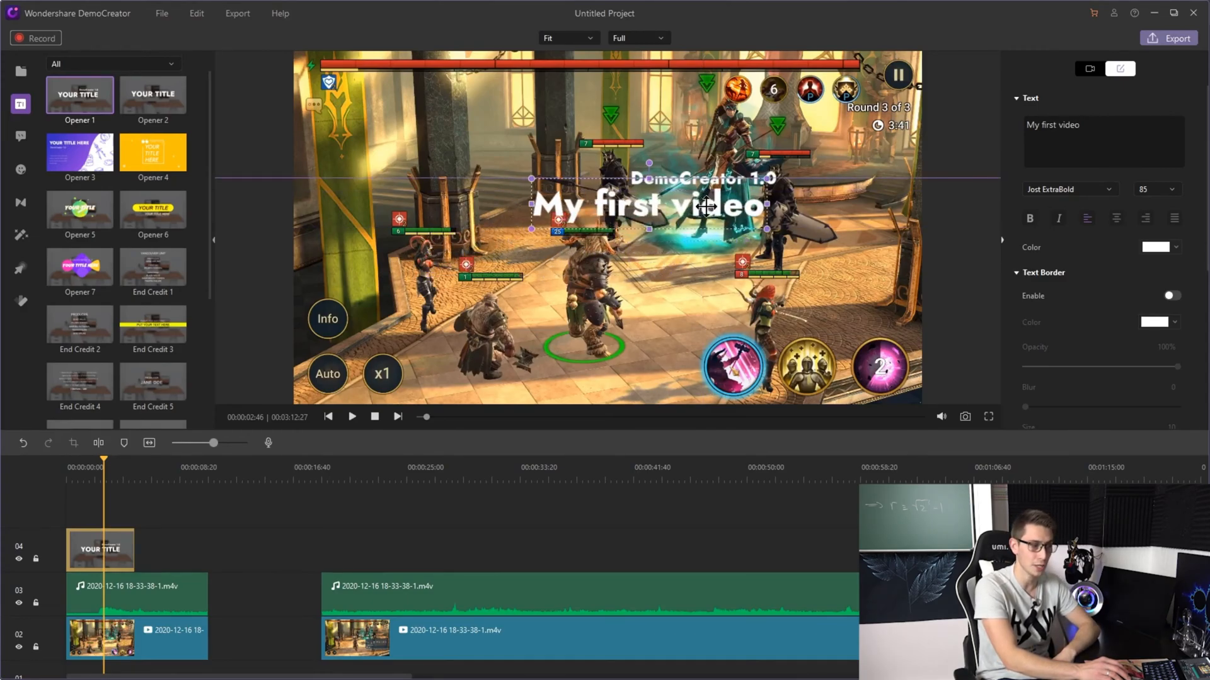
{"action": "left_click_drag", "start_coordinate": [702, 204], "coordinate": [686, 228]}
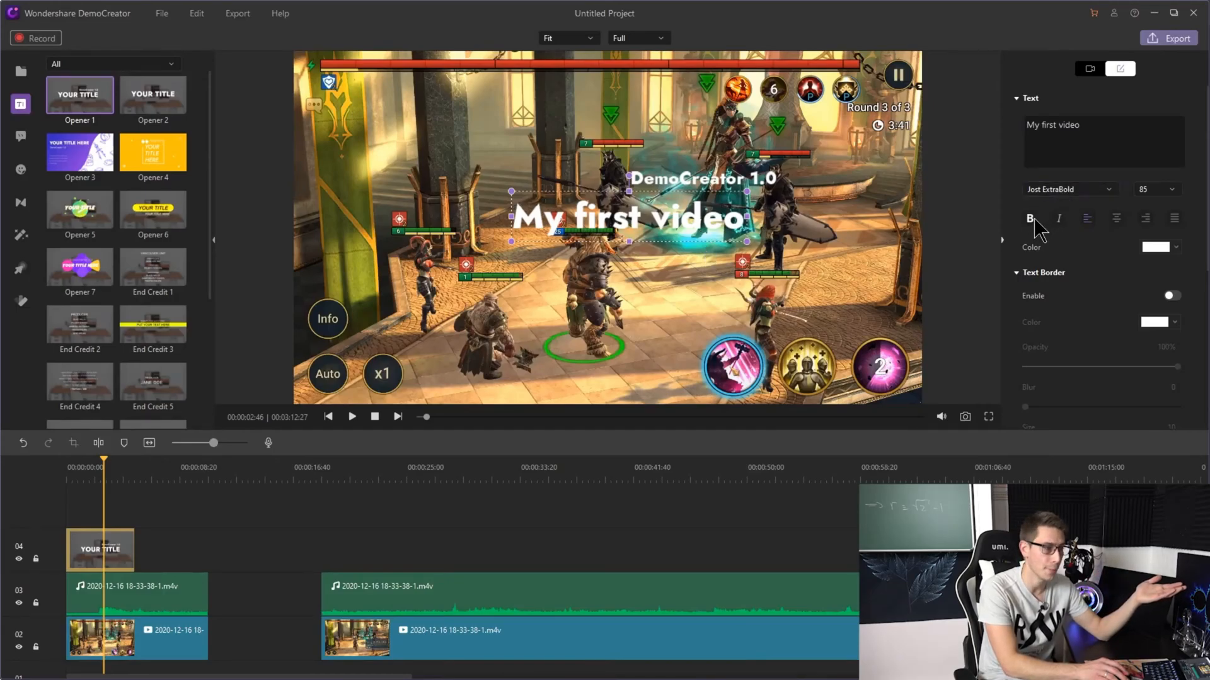
Step: Make the title bold with a text border and a drop shadow enabled
{"action": "left_click", "coordinate": [1155, 247]}
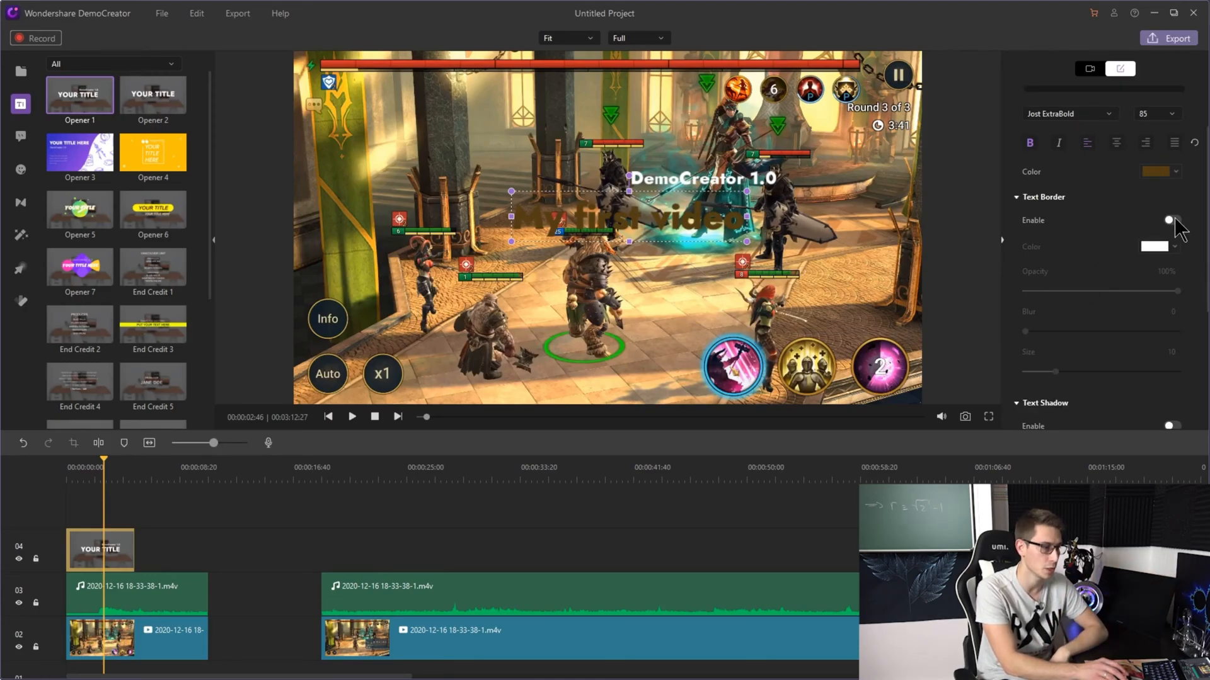
{"action": "left_click", "coordinate": [1169, 219]}
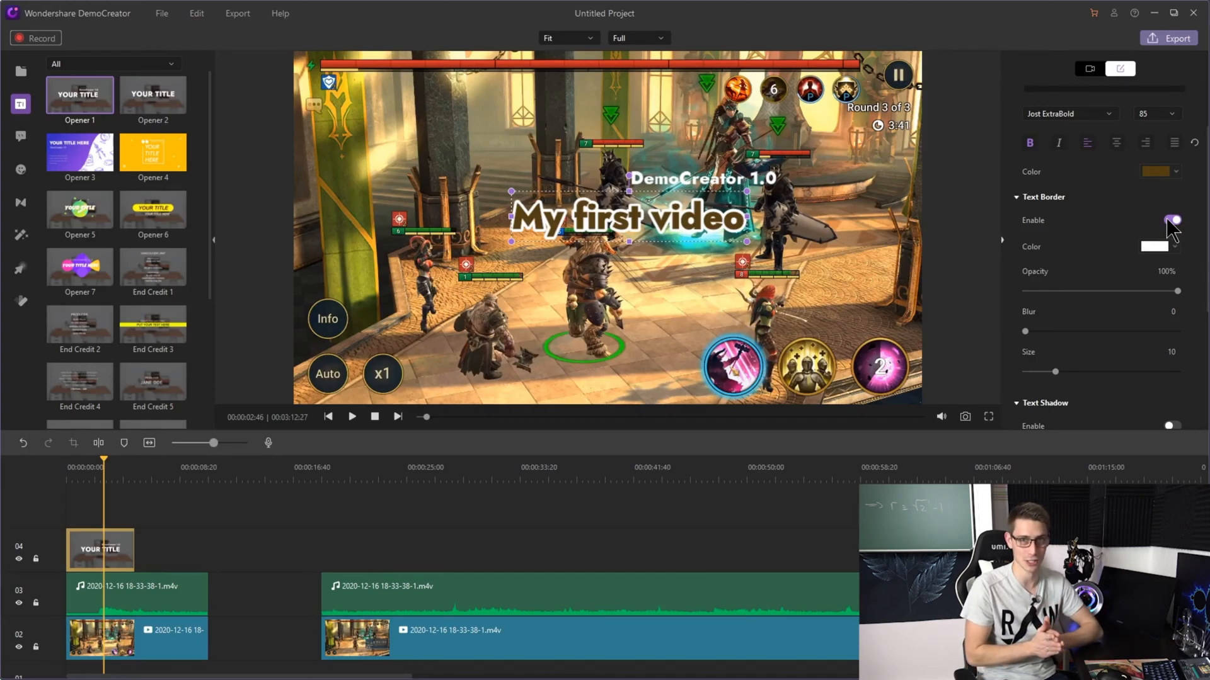
{"action": "scroll", "scroll_direction": "down", "scroll_amount": 3}
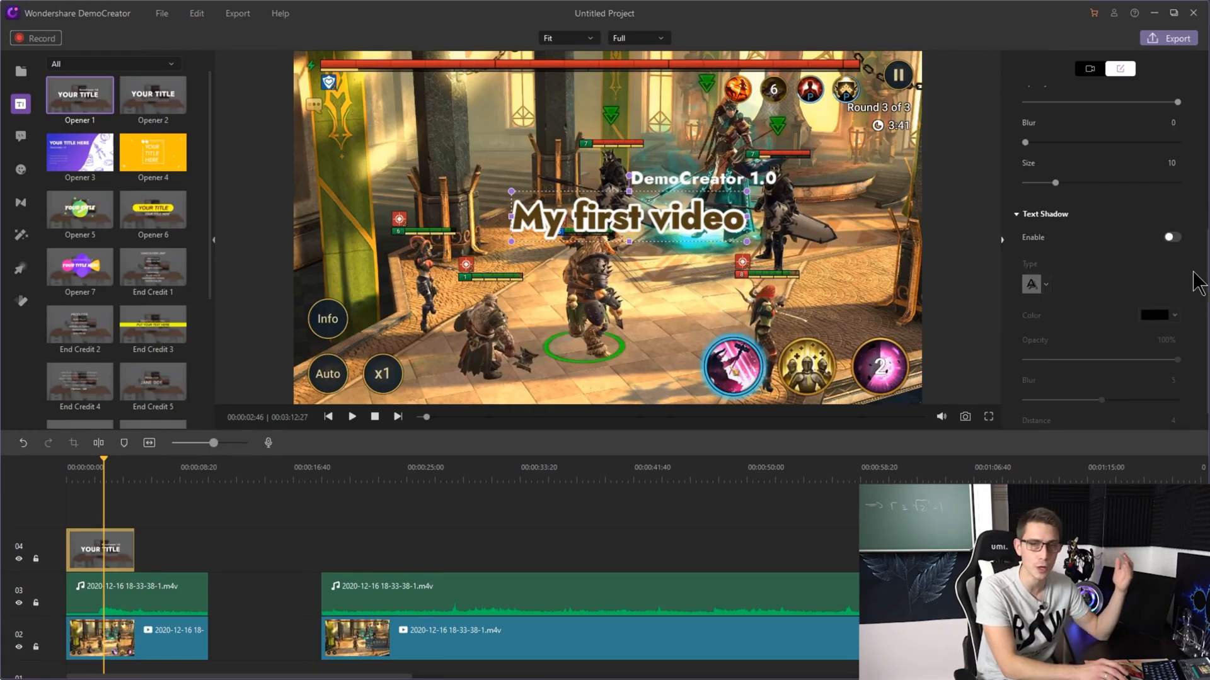
{"action": "left_click", "coordinate": [1170, 237]}
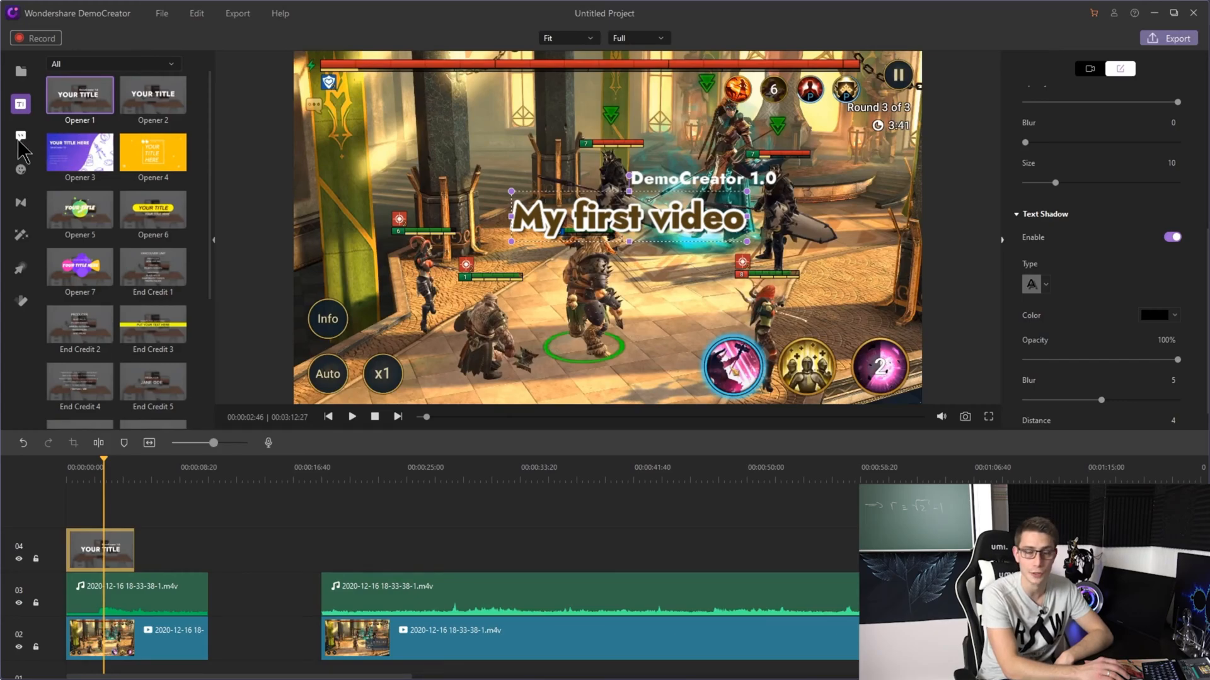
{"action": "left_click", "coordinate": [22, 136]}
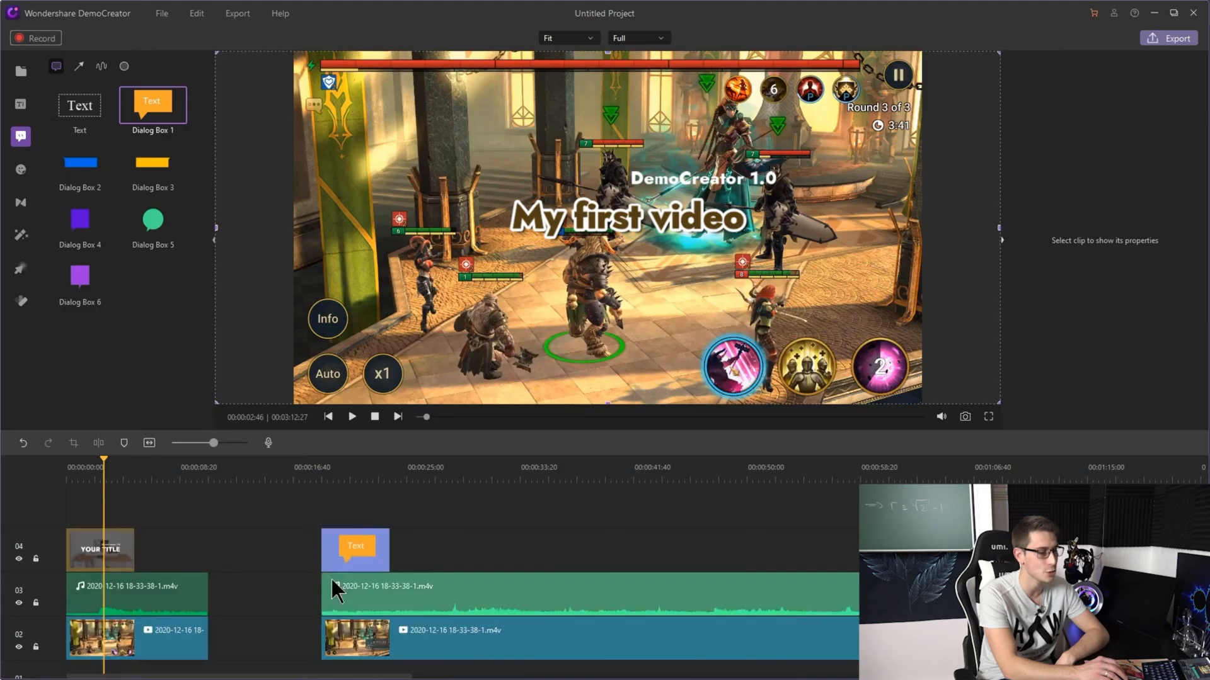
Step: Select the Dialog Box 1 annotation on the timeline and open the Transitions library
{"action": "left_click", "coordinate": [355, 550]}
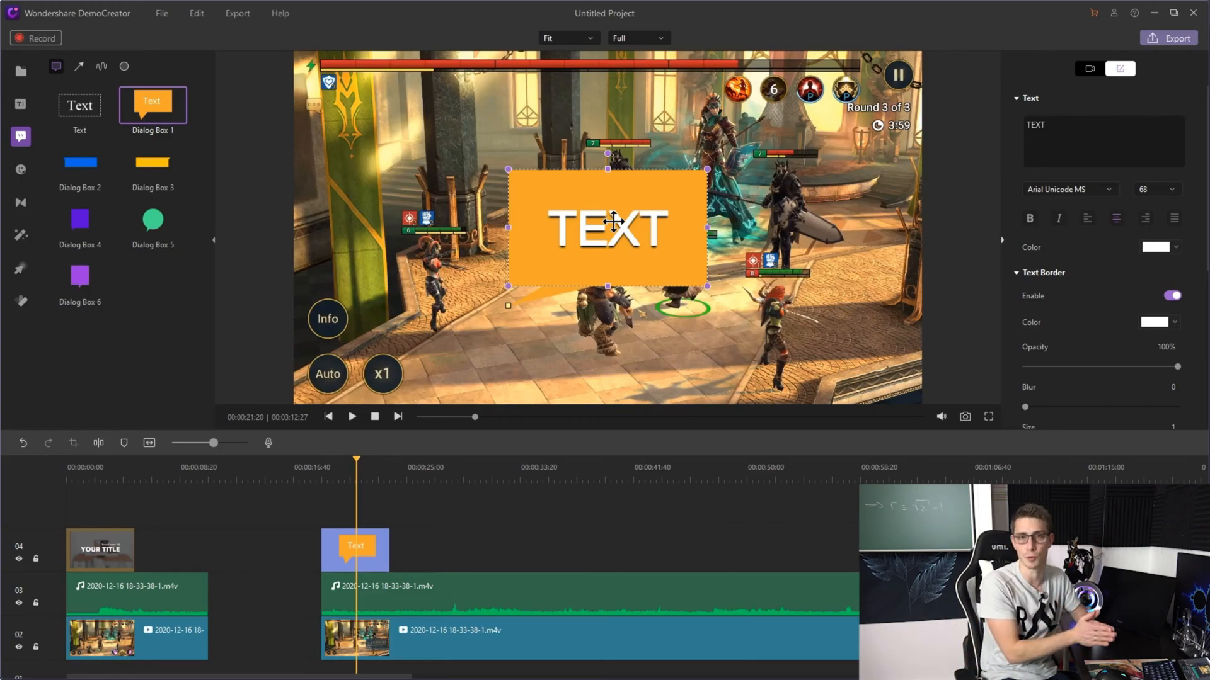
{"action": "left_click", "coordinate": [20, 201]}
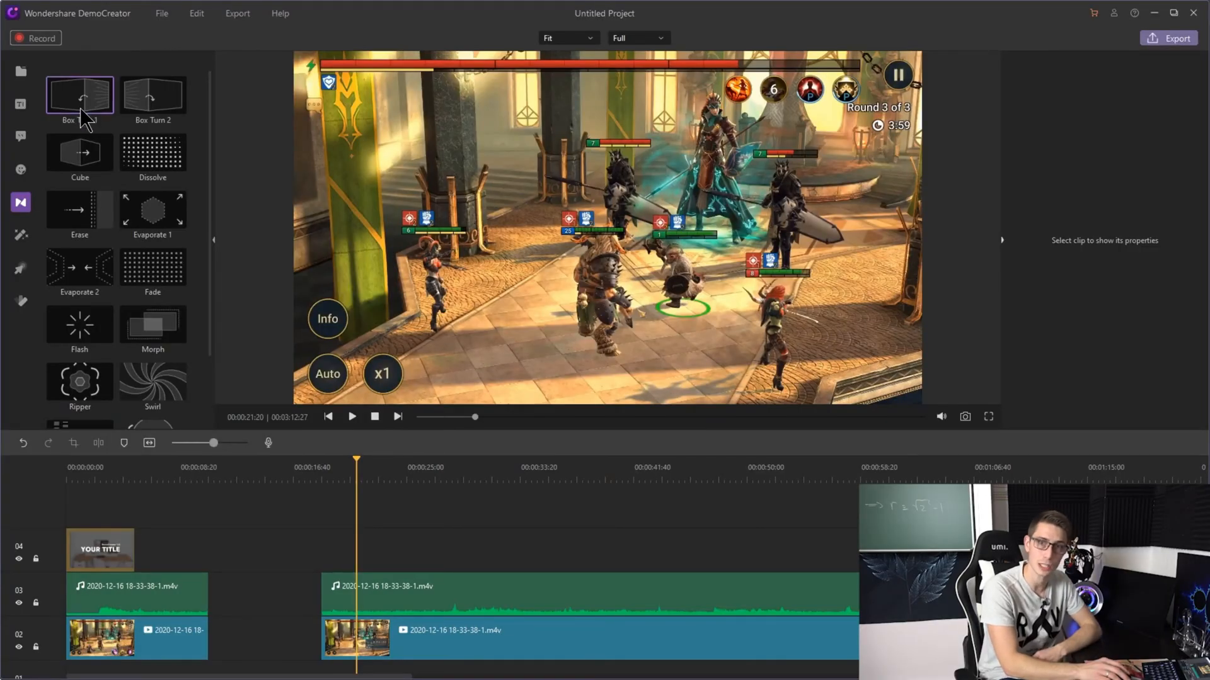
{"action": "mouse_move", "coordinate": [79, 112]}
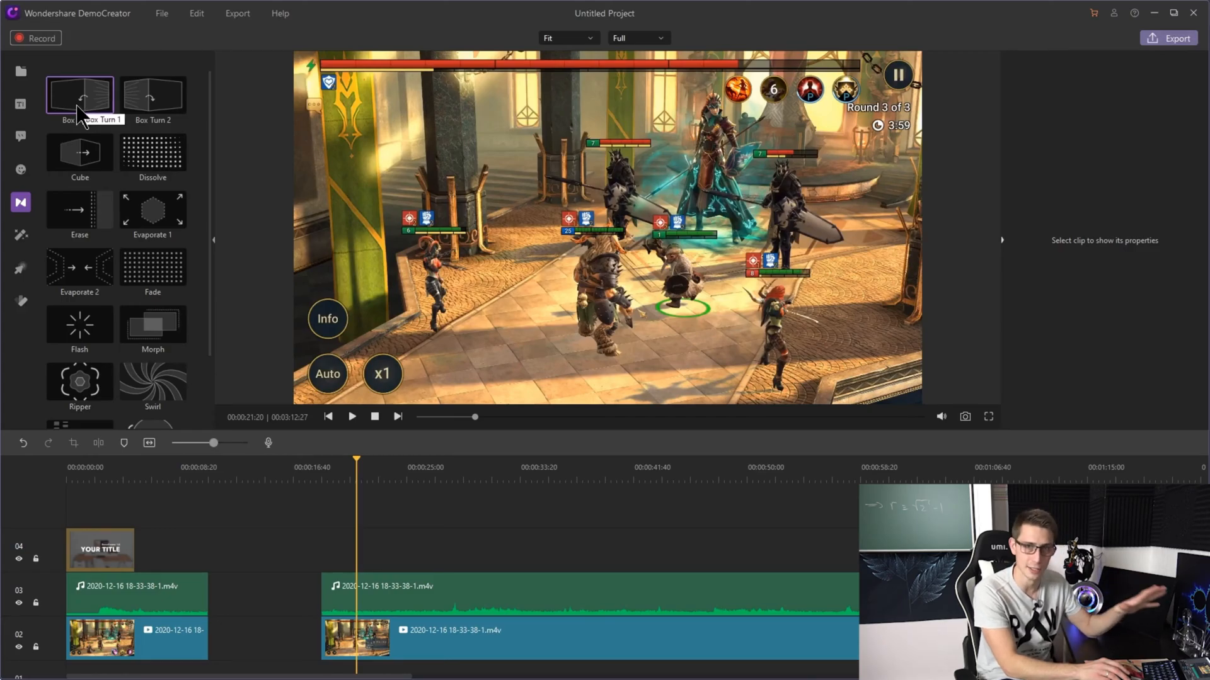
Step: Apply the Box Turn 1 transition at the cut and play back the join to check it
{"action": "left_click", "coordinate": [152, 151]}
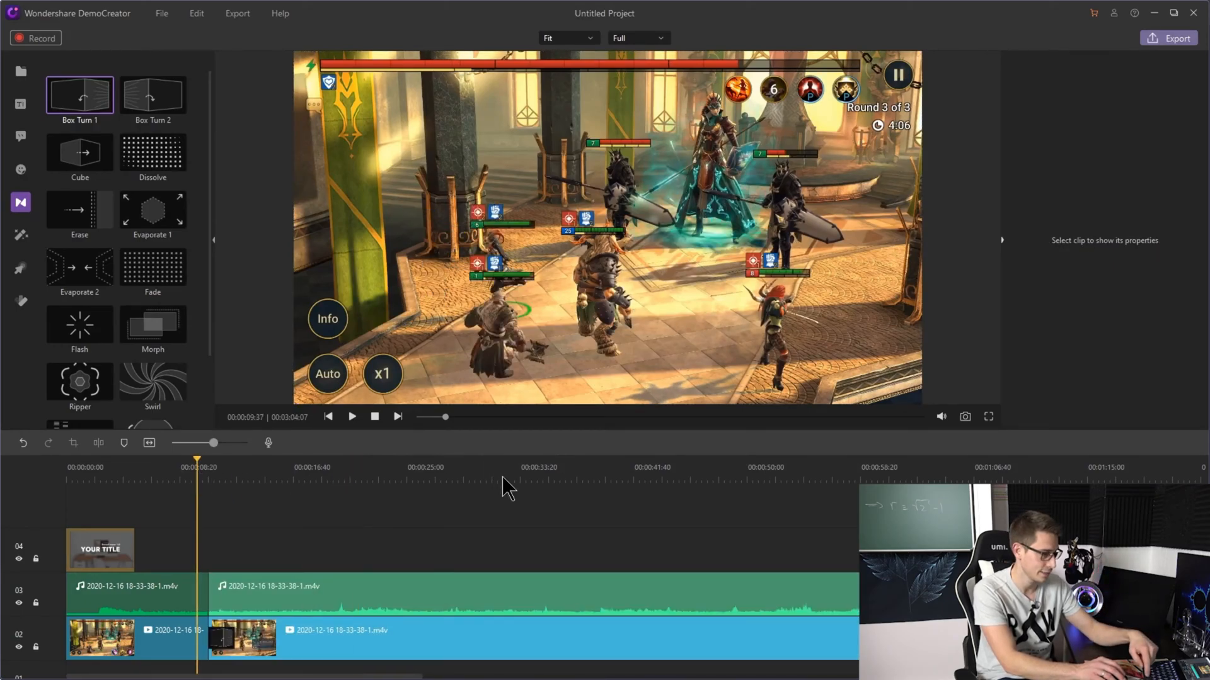
{"action": "left_click", "coordinate": [351, 417]}
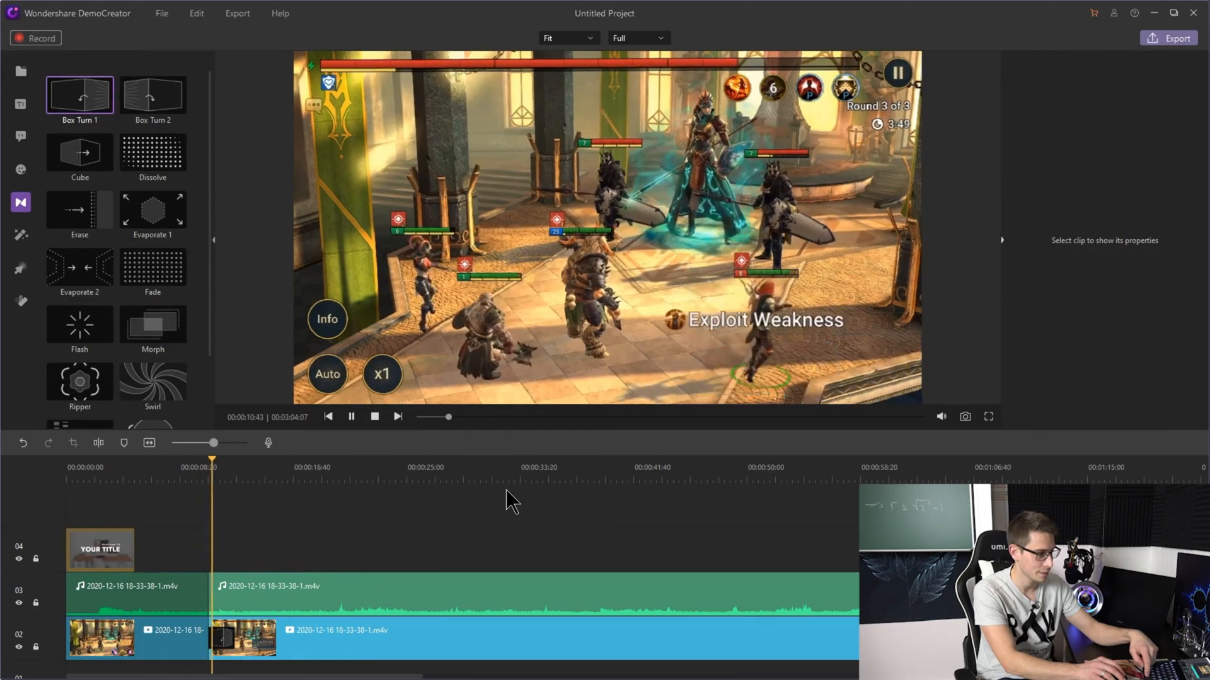
{"action": "left_click", "coordinate": [352, 417]}
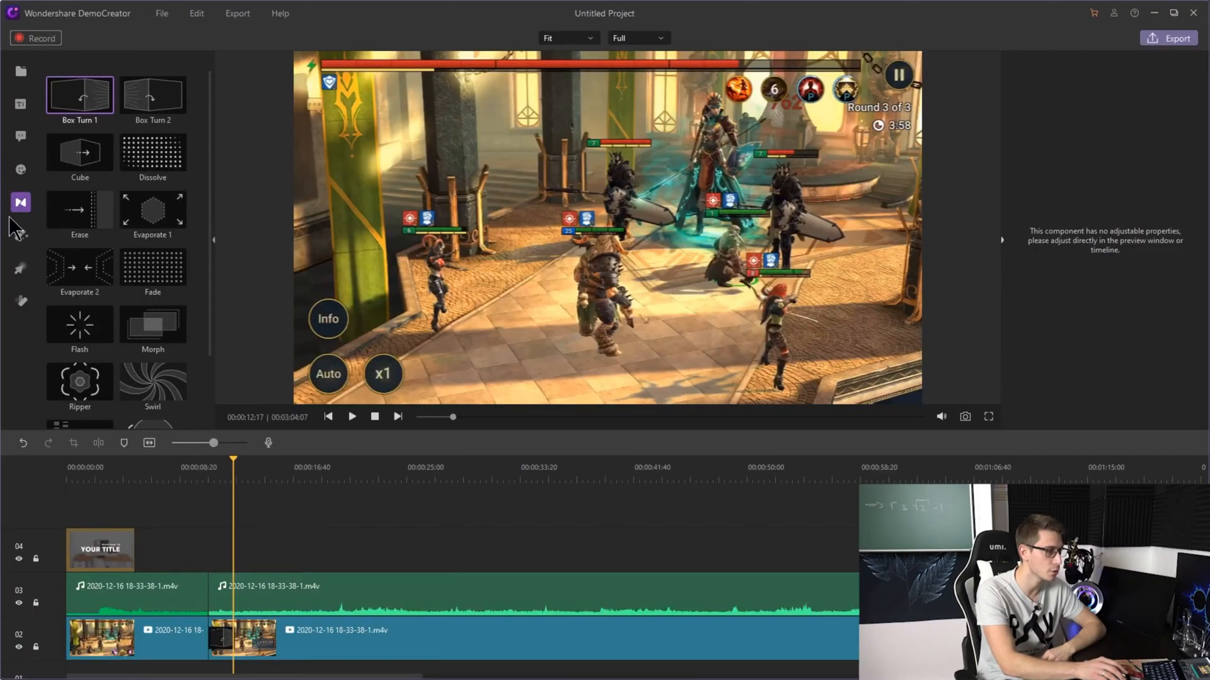
{"action": "left_click", "coordinate": [20, 236]}
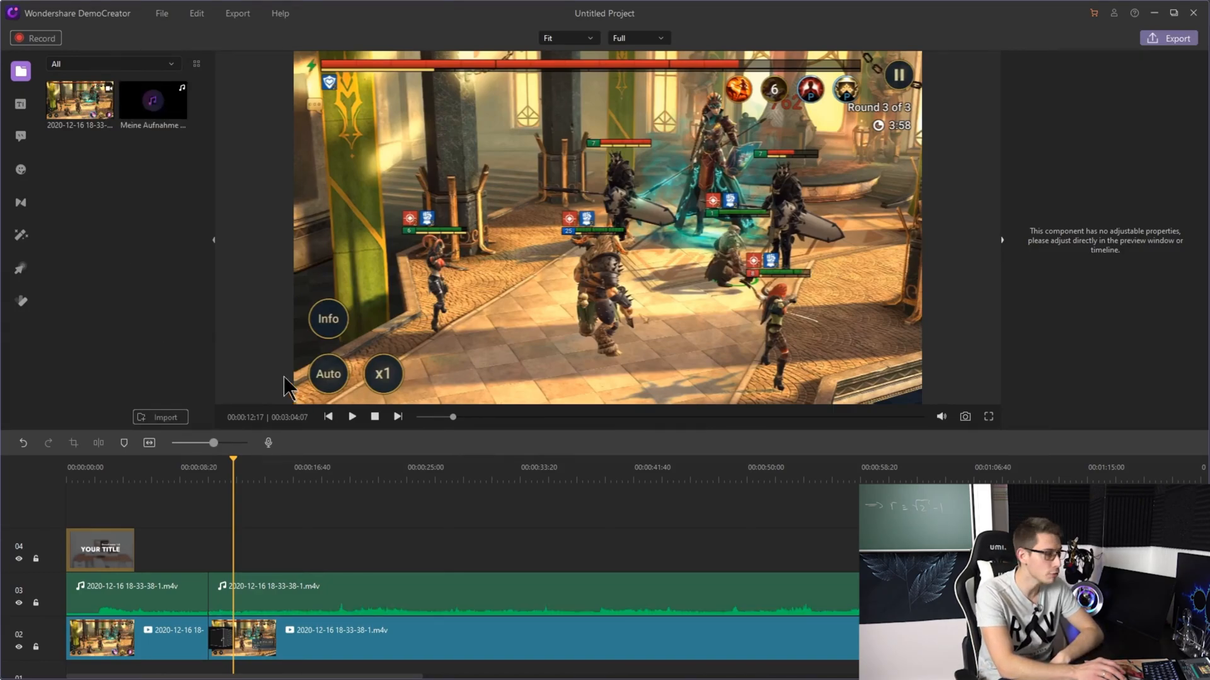
{"action": "mouse_move", "coordinate": [153, 114]}
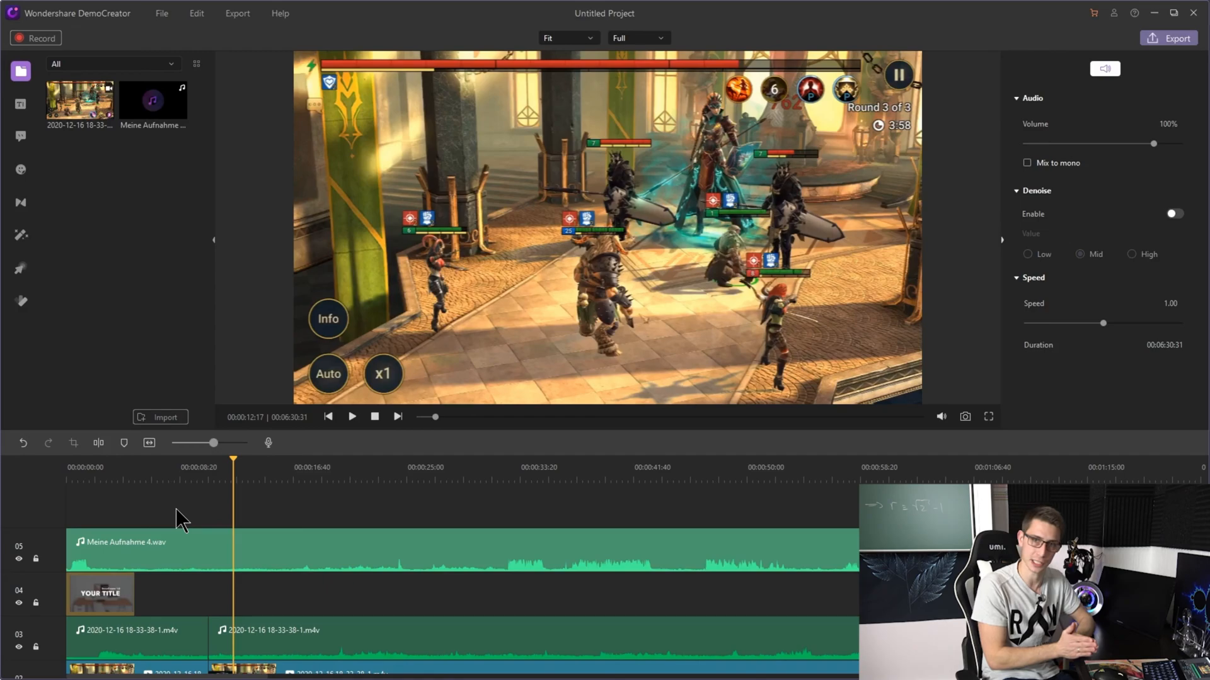
{"action": "mouse_move", "coordinate": [219, 494]}
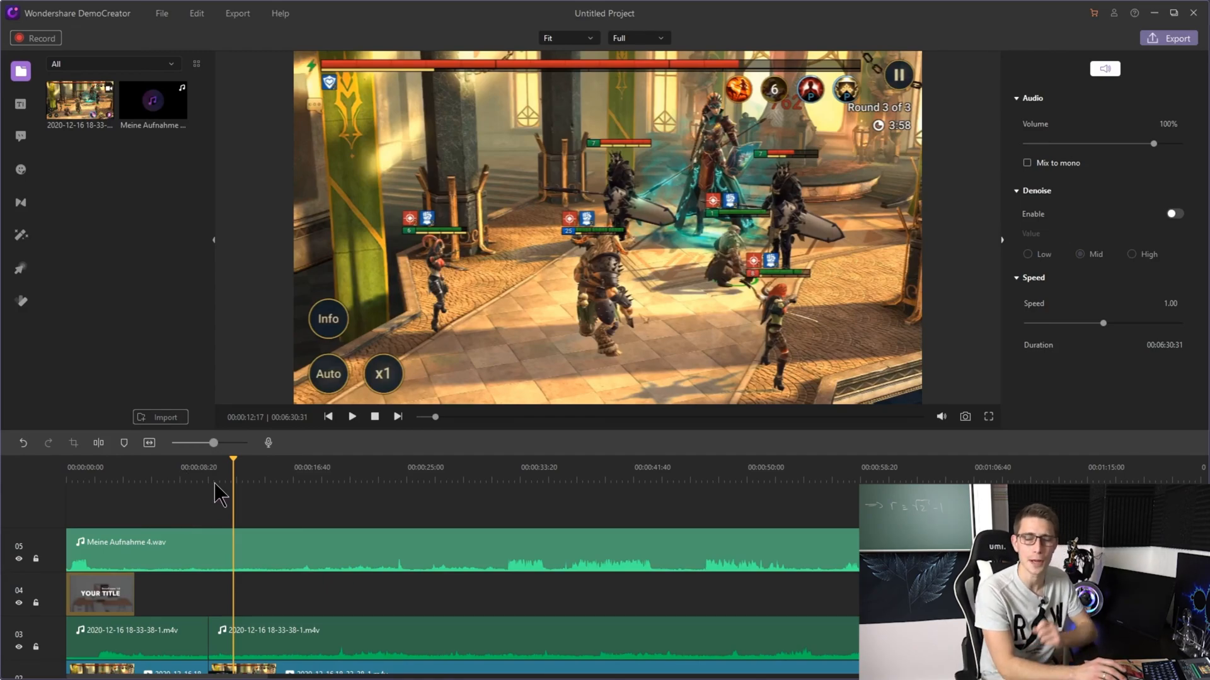
{"action": "mouse_move", "coordinate": [378, 559]}
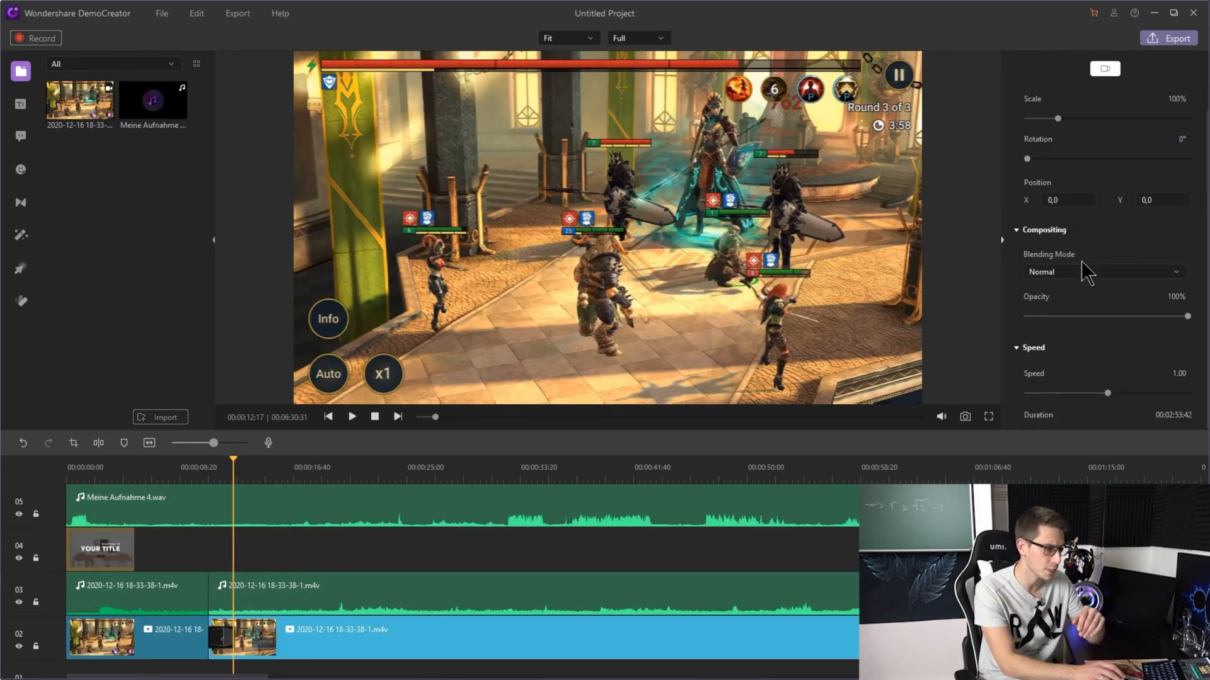
Step: Adjust the second clip's Speed slider down to about 0.32
{"action": "left_click_drag", "start_coordinate": [1109, 393], "coordinate": [1113, 393]}
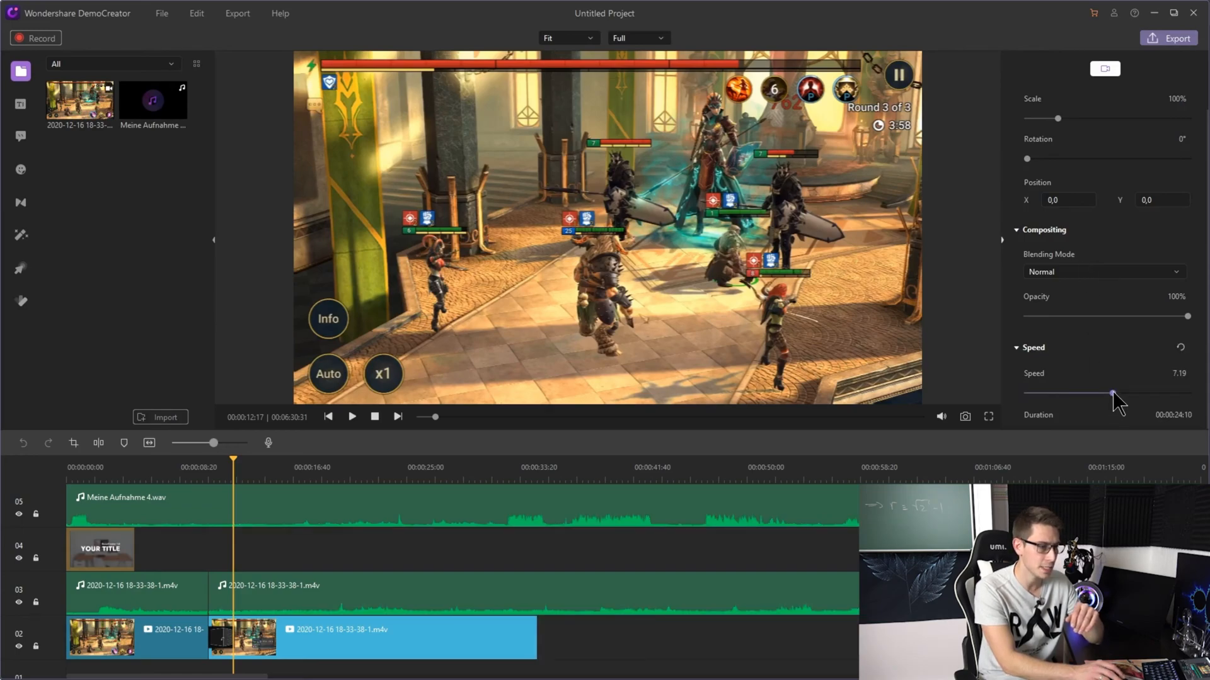
{"action": "left_click_drag", "start_coordinate": [1113, 393], "coordinate": [1104, 393]}
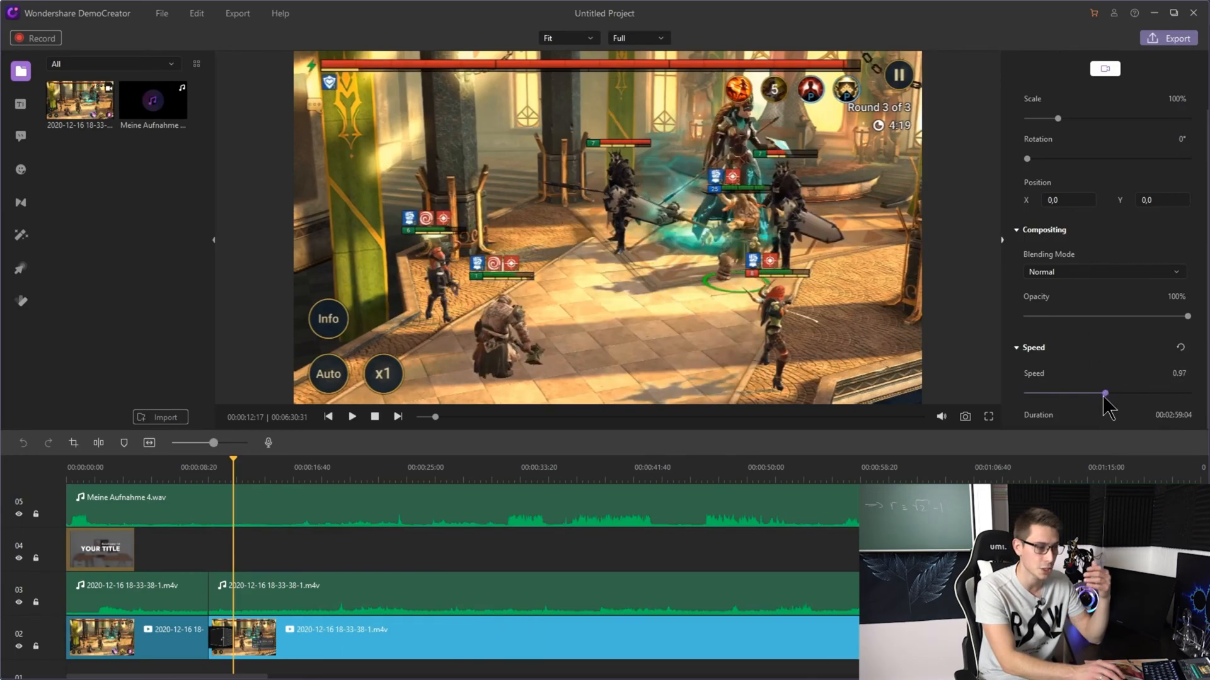
{"action": "left_click_drag", "start_coordinate": [1104, 393], "coordinate": [1050, 394]}
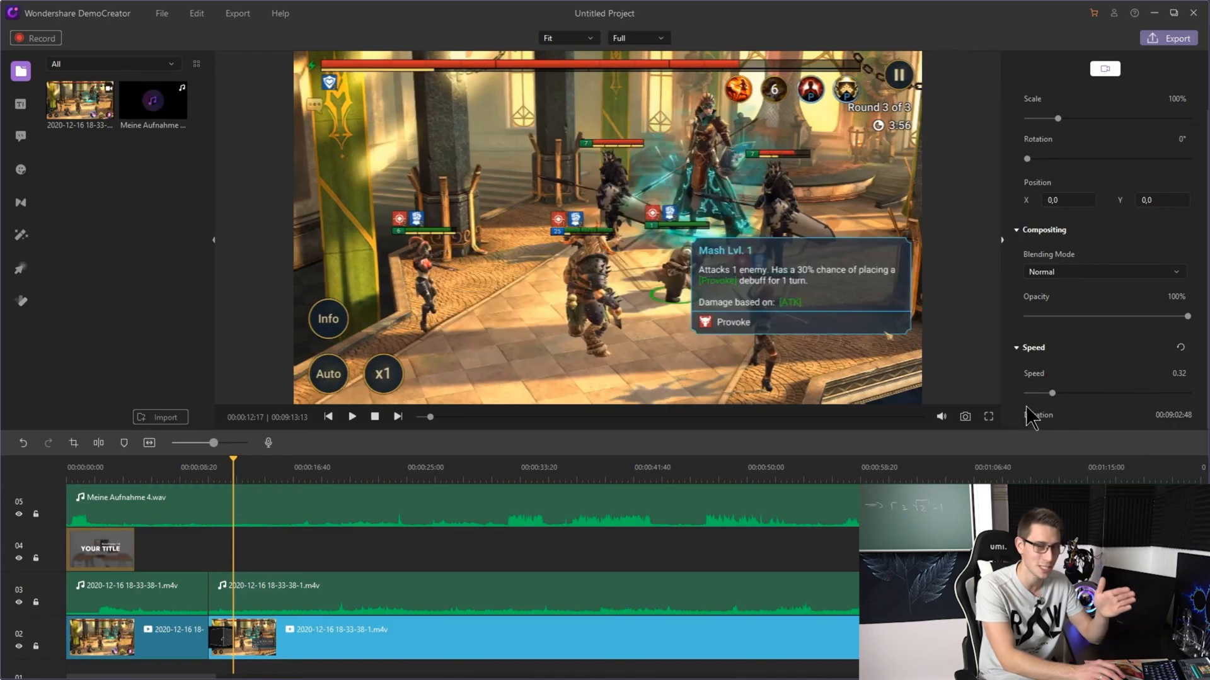
{"action": "mouse_move", "coordinate": [1020, 443]}
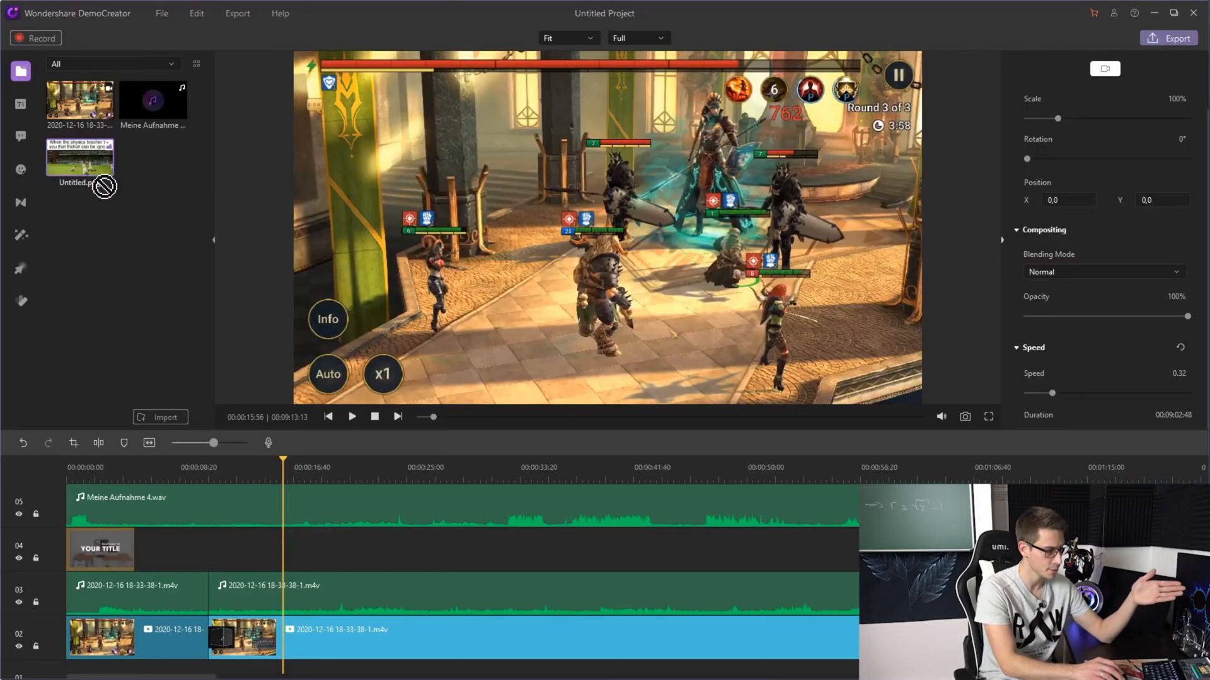
Step: Place Untitled.png on a new track and move it to the video's top-right corner
{"action": "left_click_drag", "start_coordinate": [80, 156], "coordinate": [318, 505]}
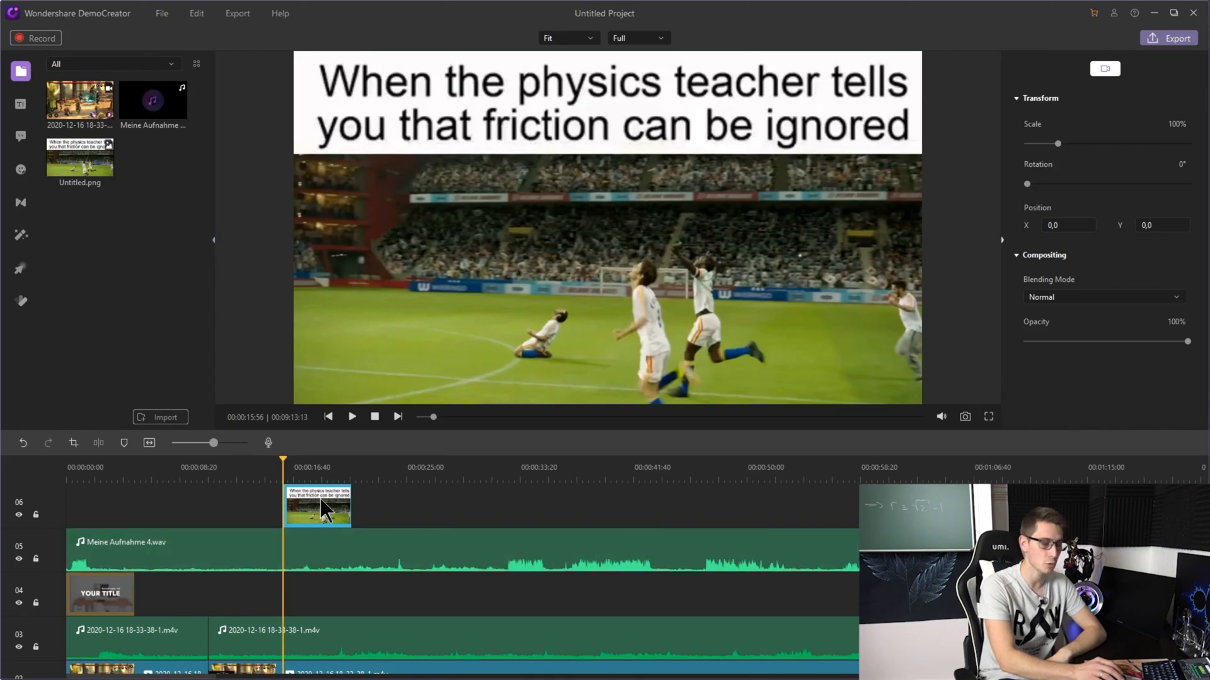
{"action": "mouse_move", "coordinate": [876, 208]}
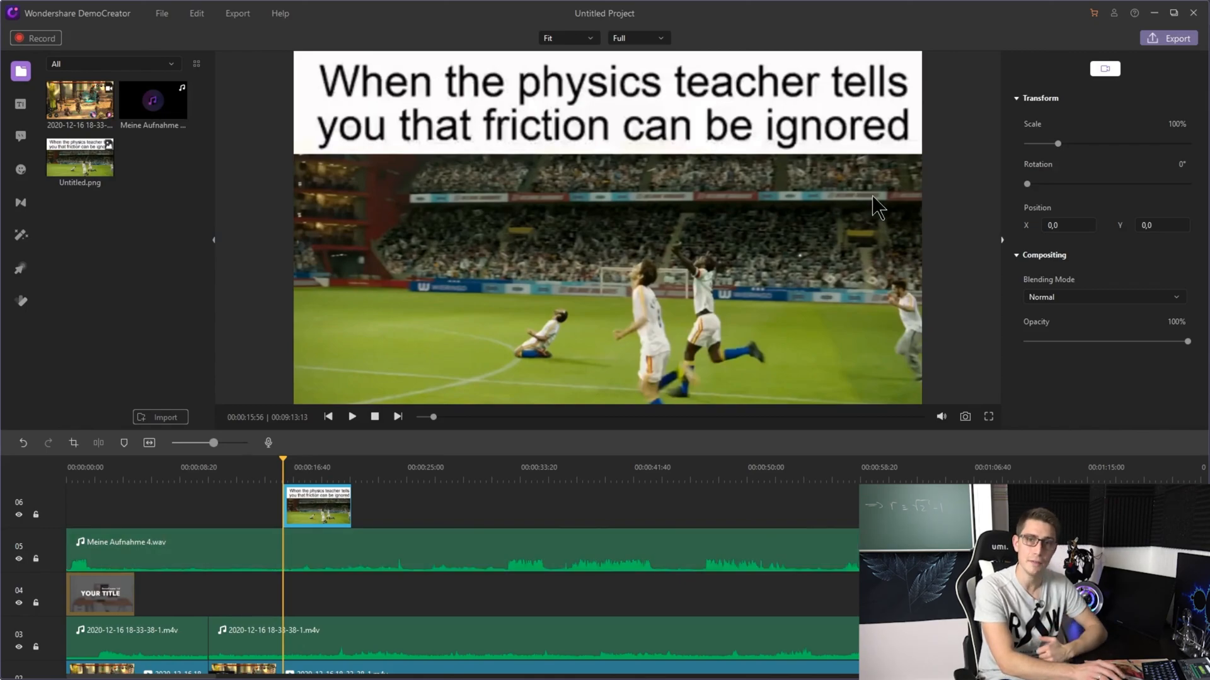
{"action": "mouse_move", "coordinate": [1059, 152]}
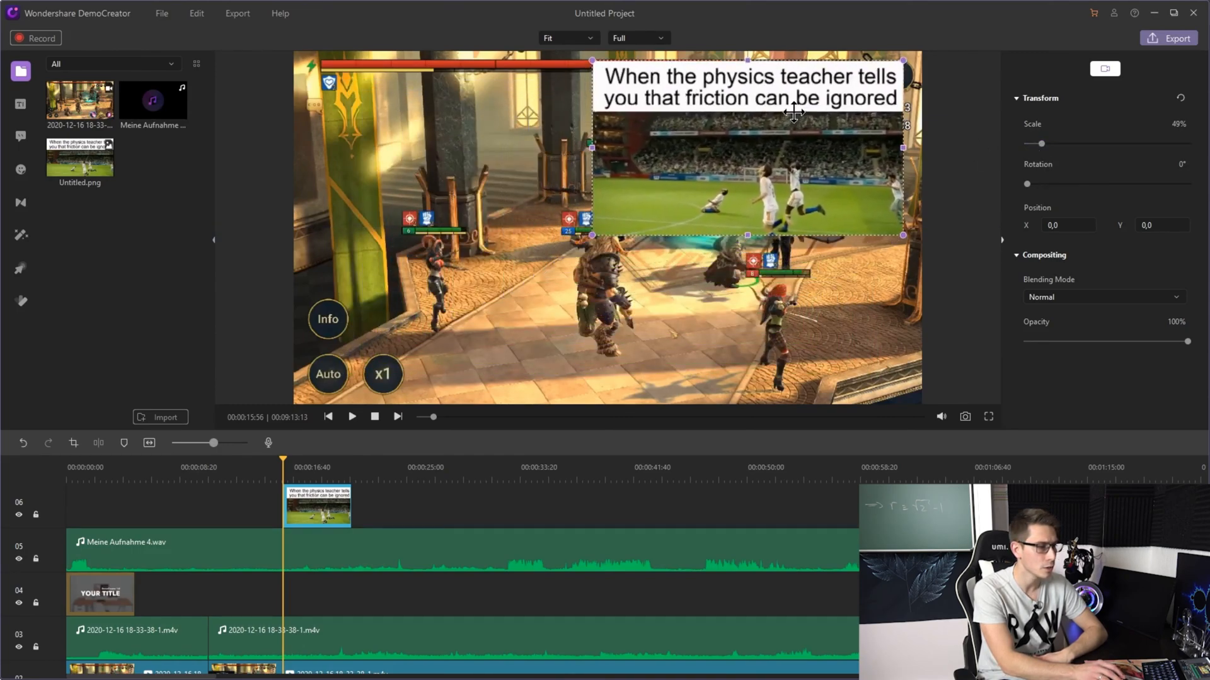
{"action": "left_click_drag", "start_coordinate": [795, 112], "coordinate": [795, 131]}
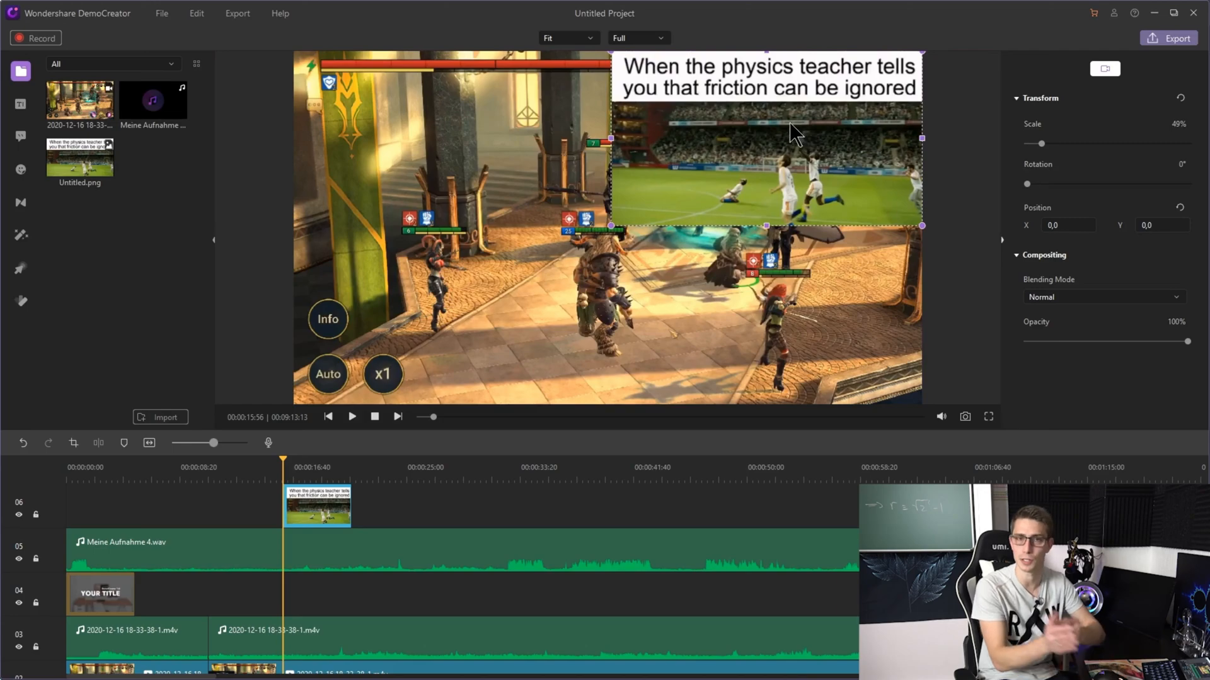